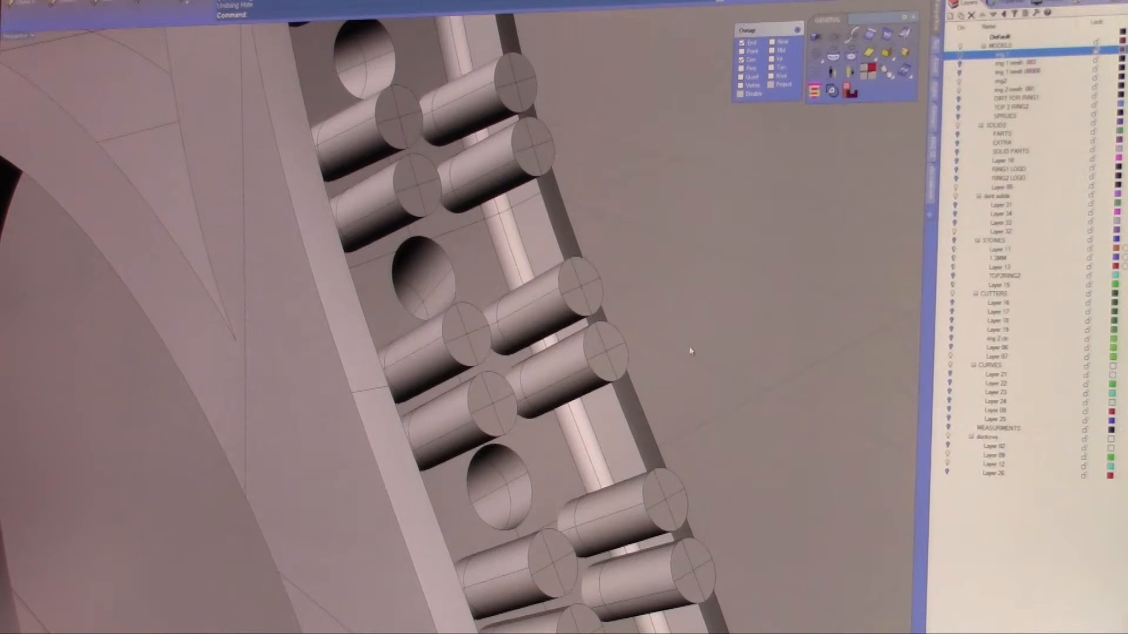
mouse_move(644, 358)
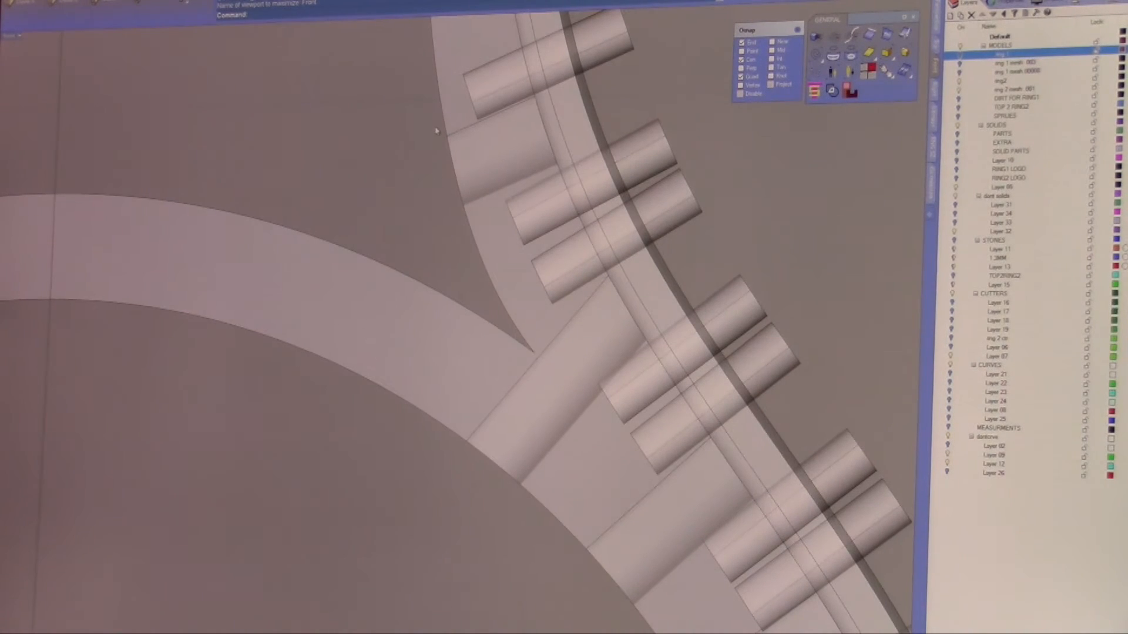
mouse_move(522, 356)
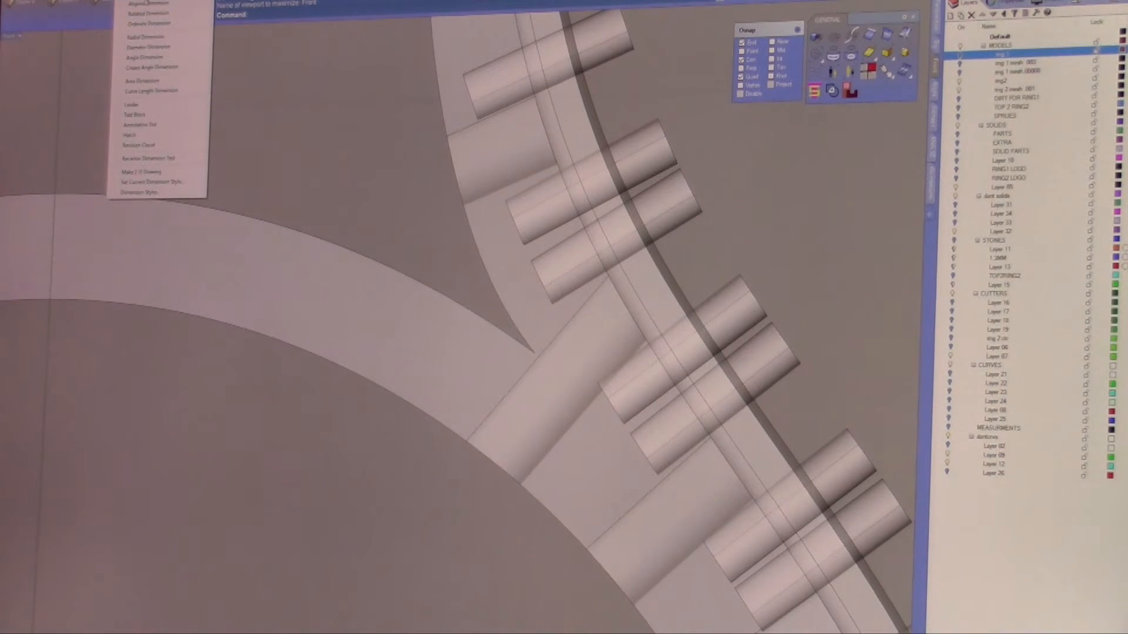
Dimension the knife edge where the shank meets the gallery at 0.25.
left_click(144, 13)
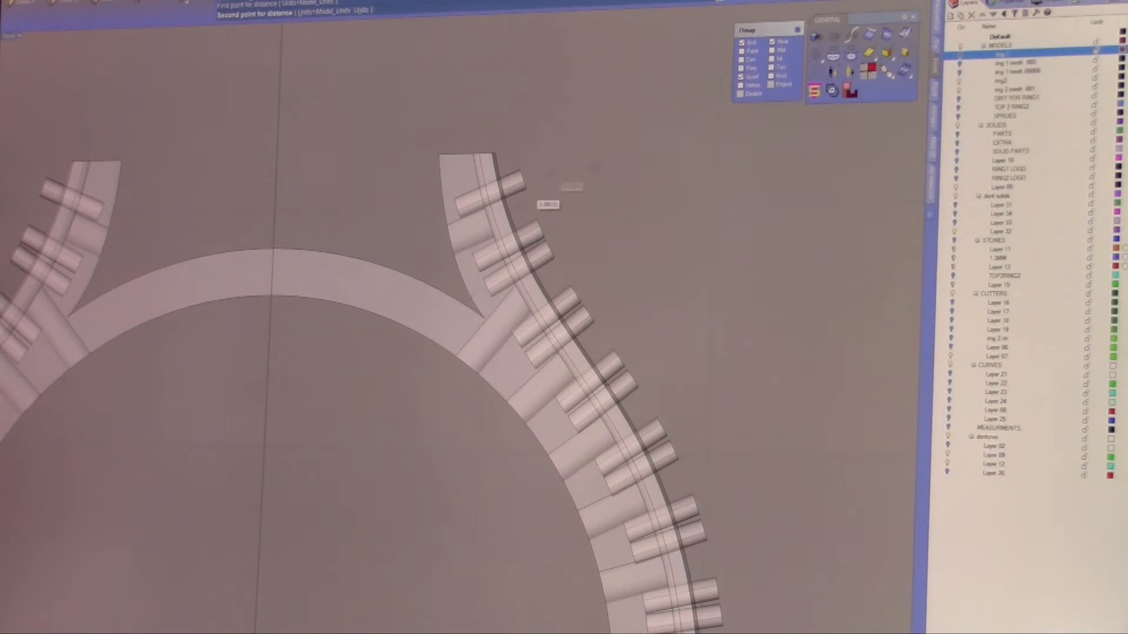
left_click(464, 311)
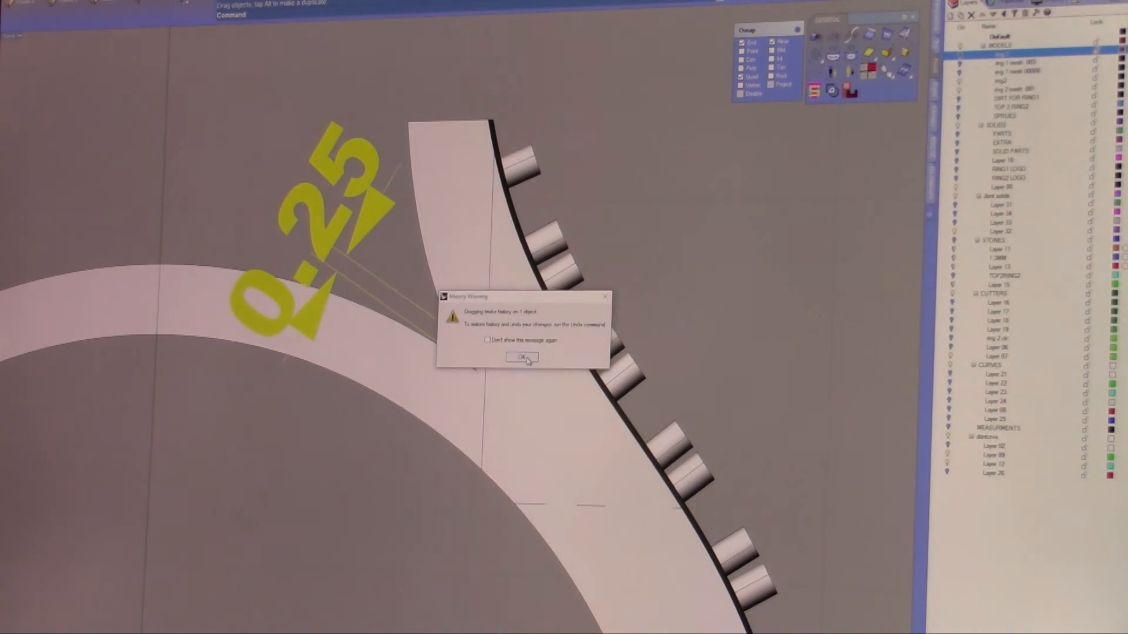
Dismiss the History Warning and zoom out to see the ring beside its pink copy.
left_click(520, 358)
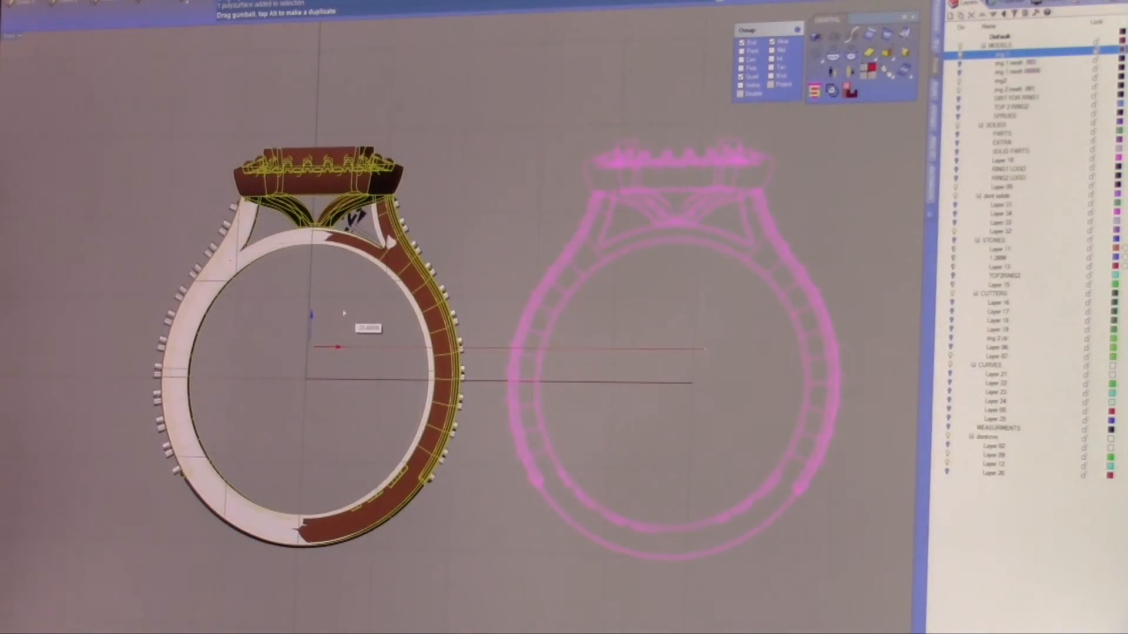
scroll("up", 3)
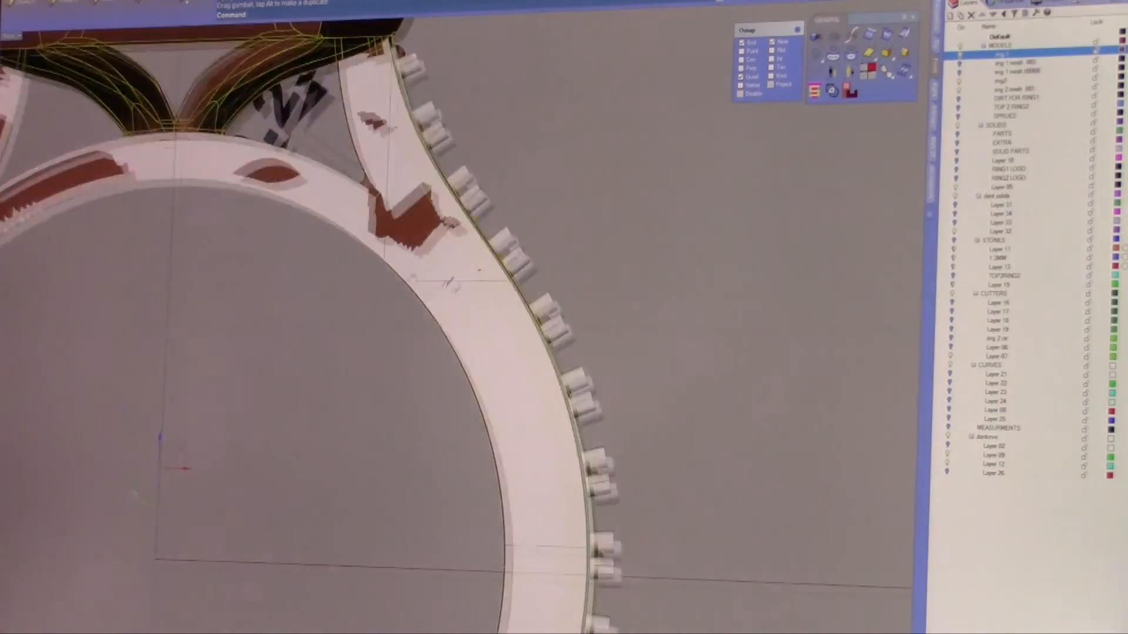